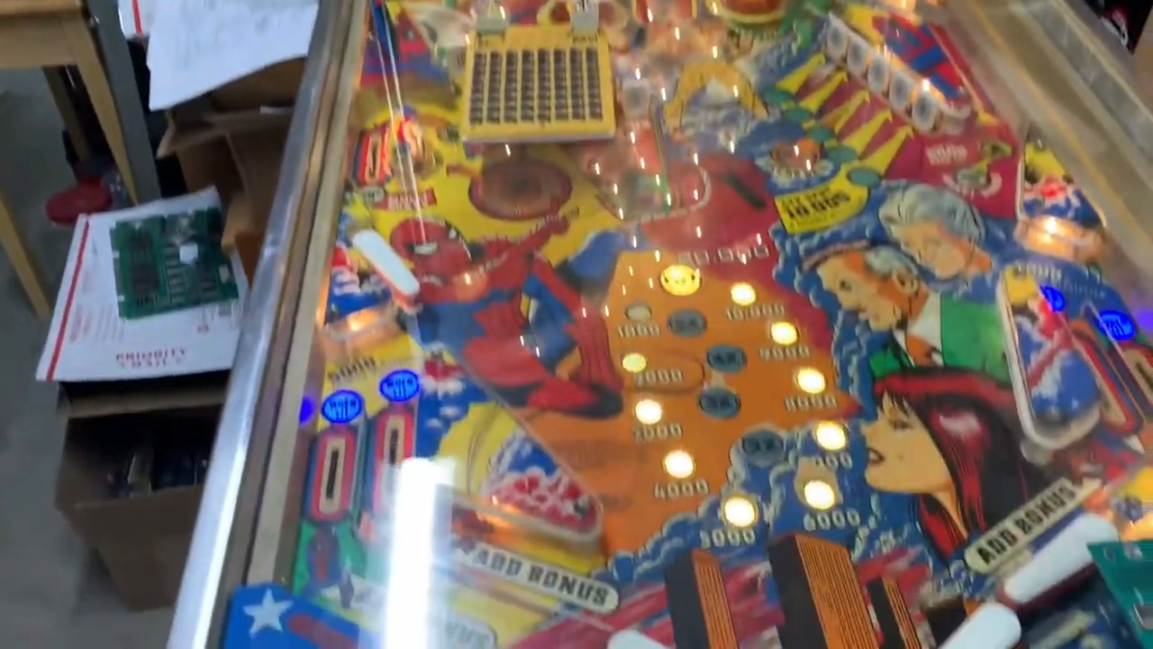
mouse_move(576, 325)
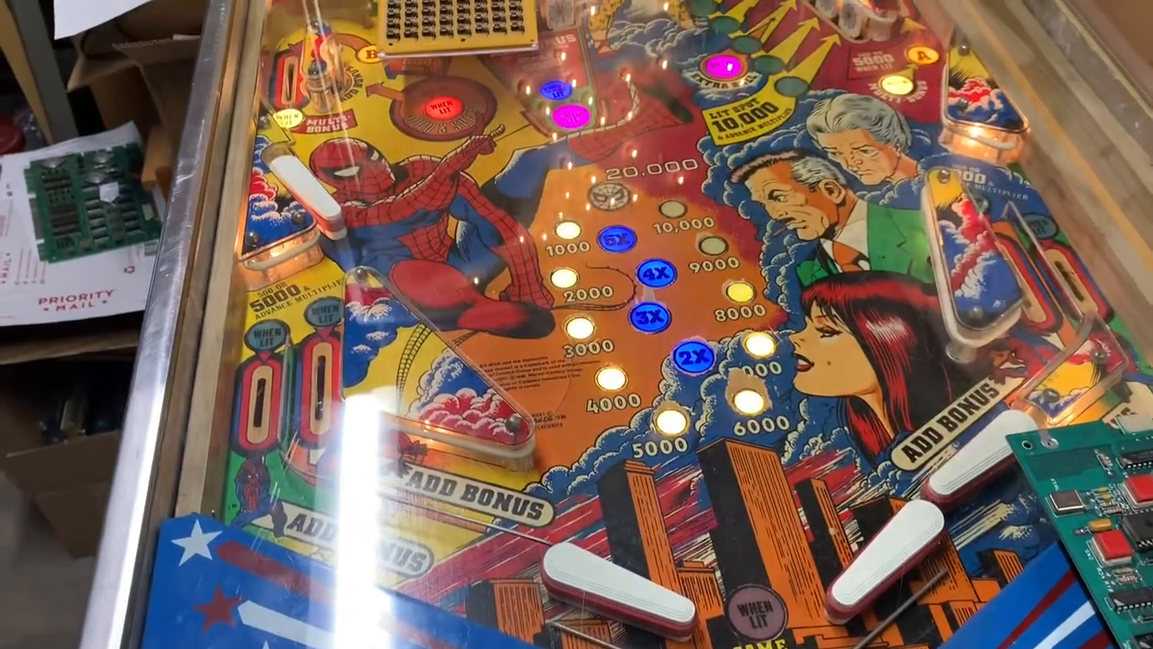